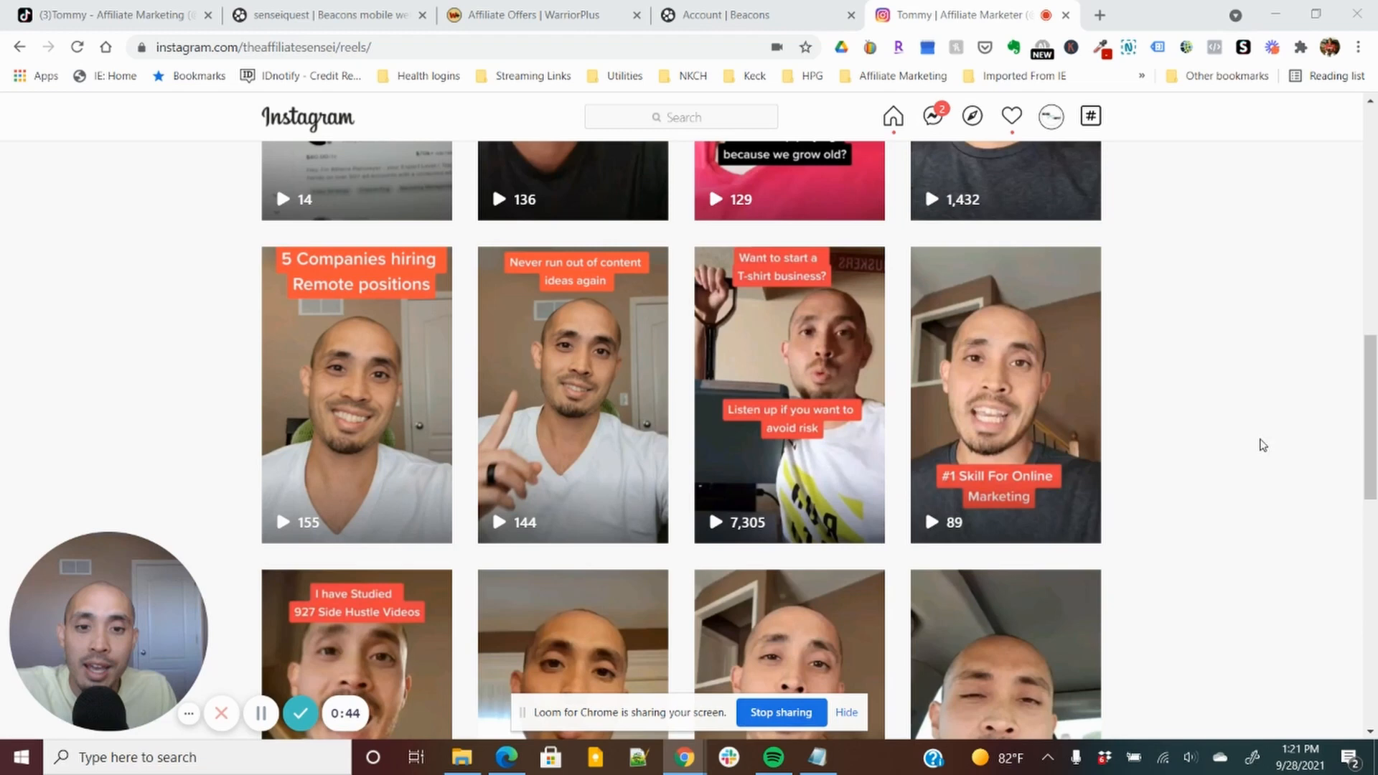
mouse_move(1105, 563)
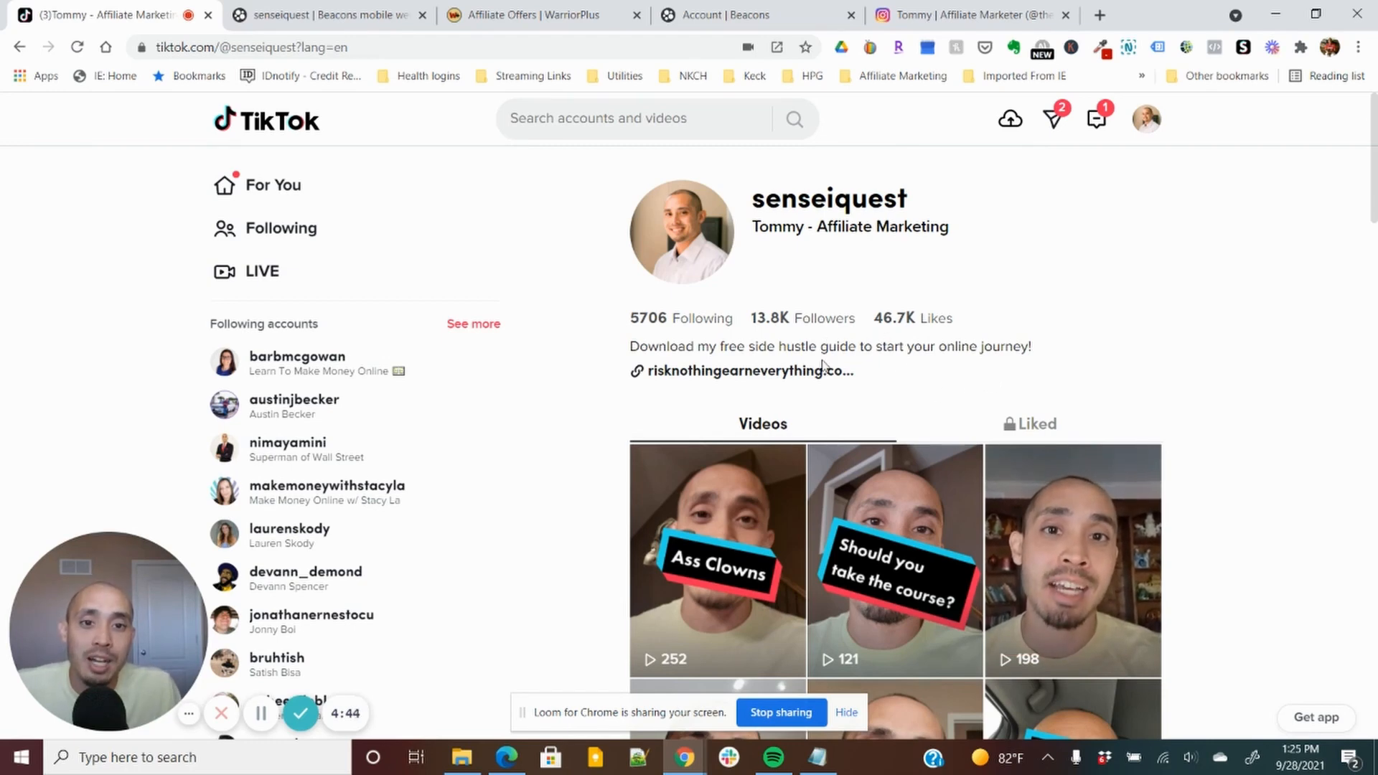
mouse_move(945, 385)
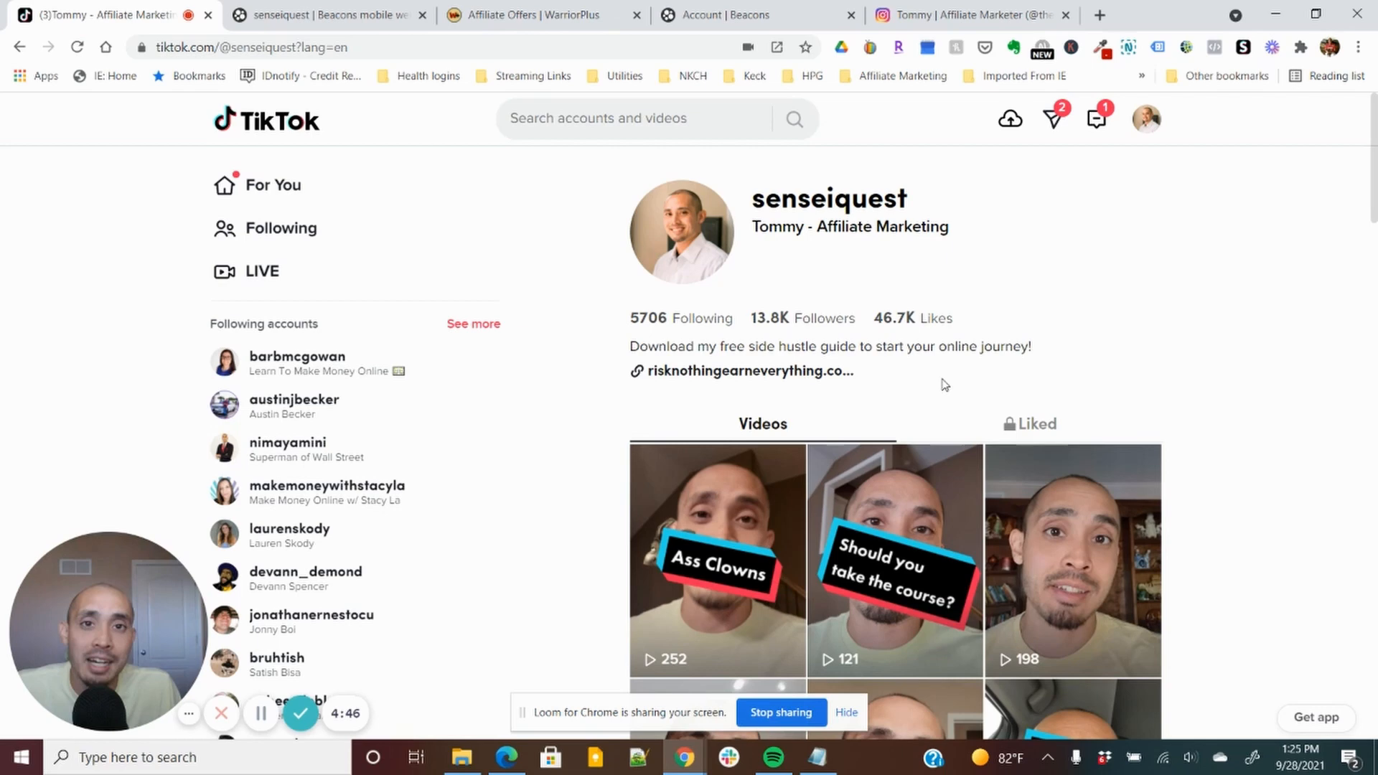